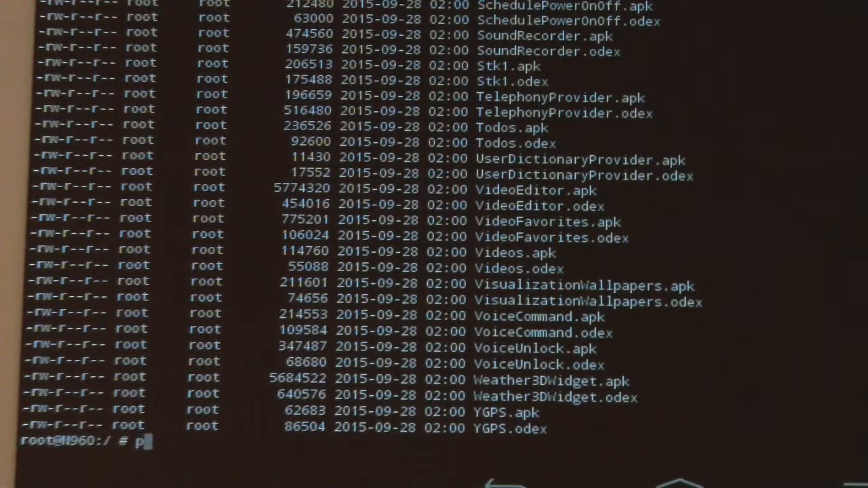
Run pm dump com.cz.search at the root shell prompt
text(m)
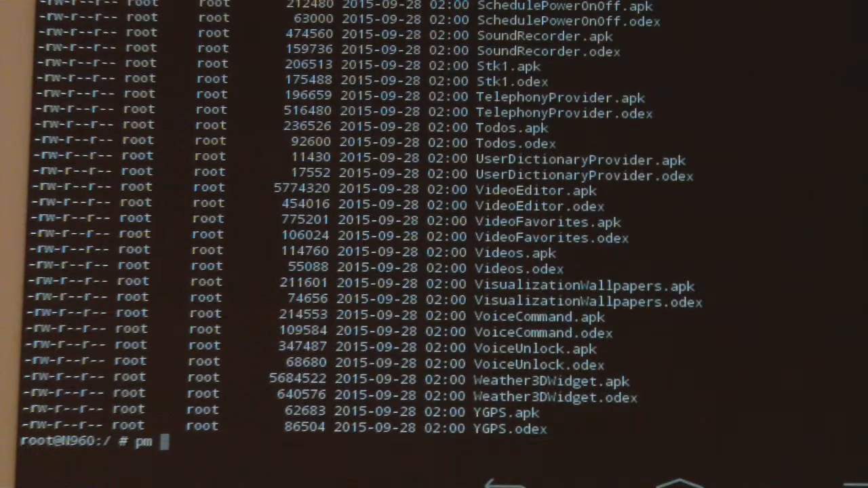
text(dump com.cz.sear)
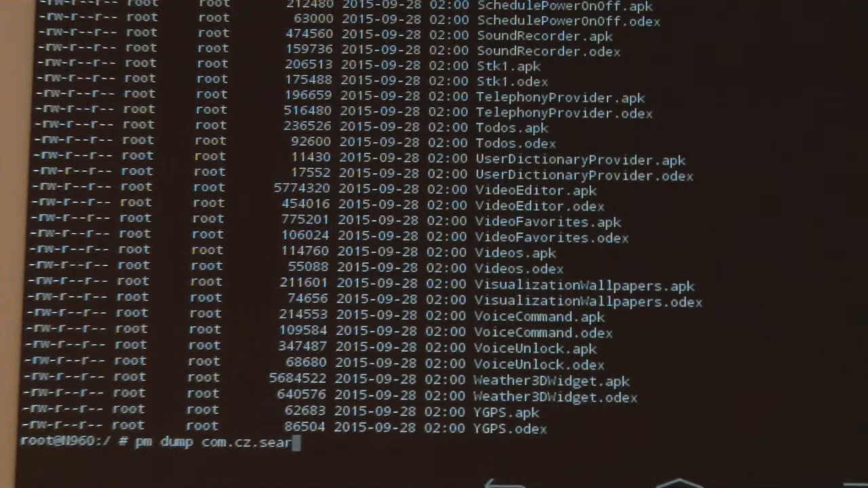
text(ch)
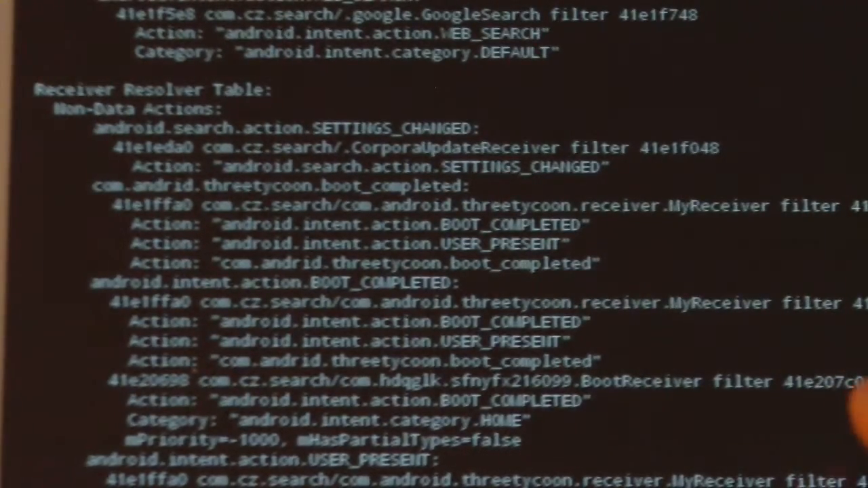
Scroll the dump to the Packages section showing codePath=/system/app/GoogleSearch.apk
scroll(down, 3)
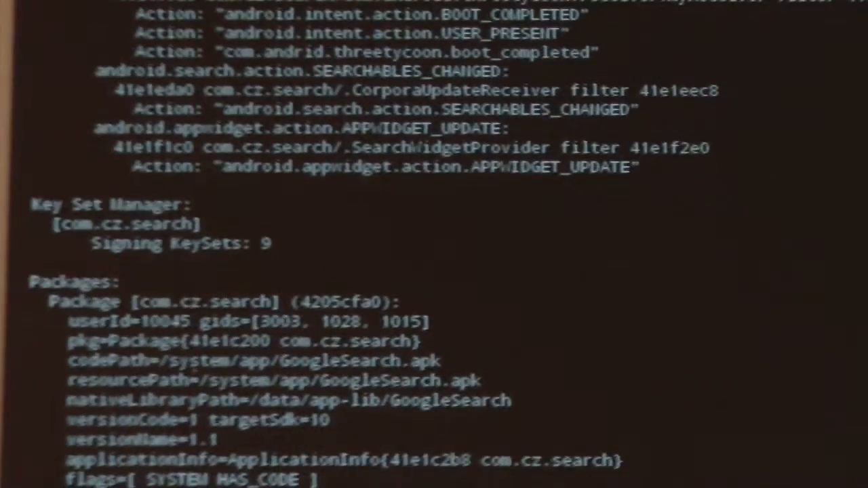
scroll(down, 3)
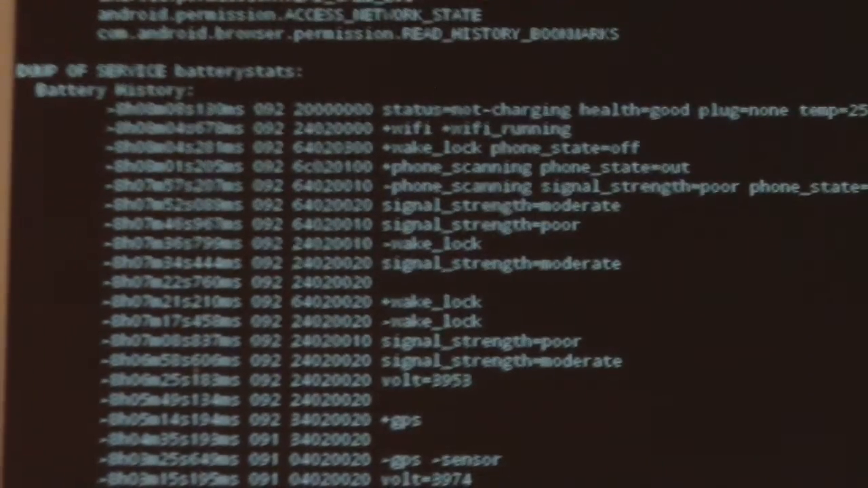
Scroll further down to the DUMP OF SERVICE batterystats section
scroll(down, 3)
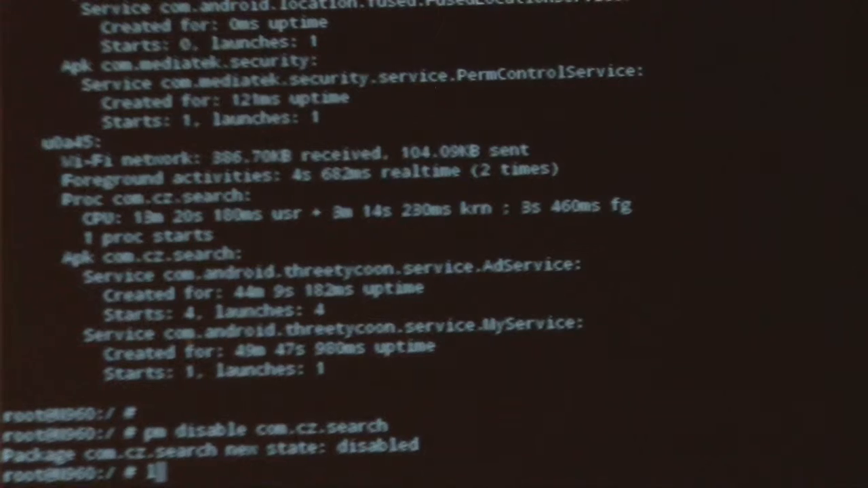
List the contents of /data/data/com.cz.search
text(ls /data)
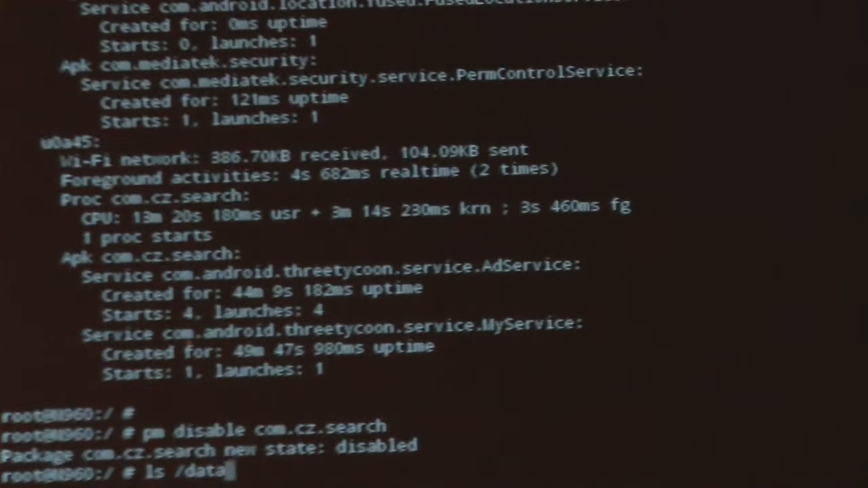
text(/data/)
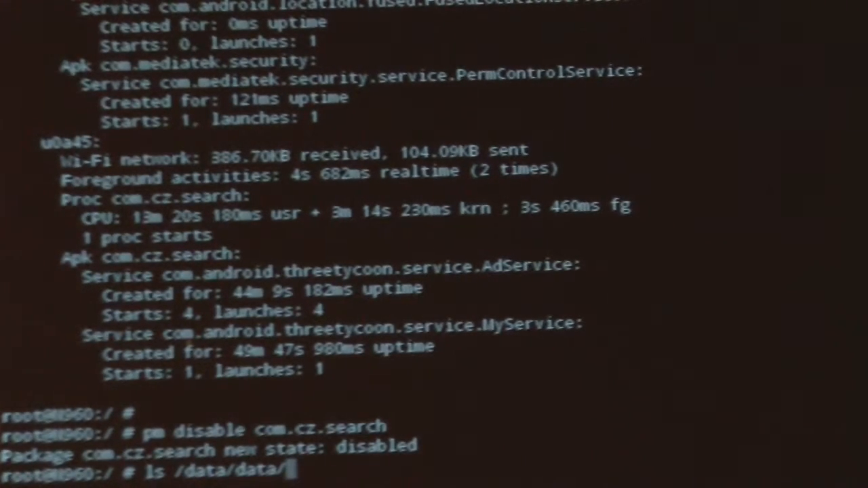
text(com.cz.search)
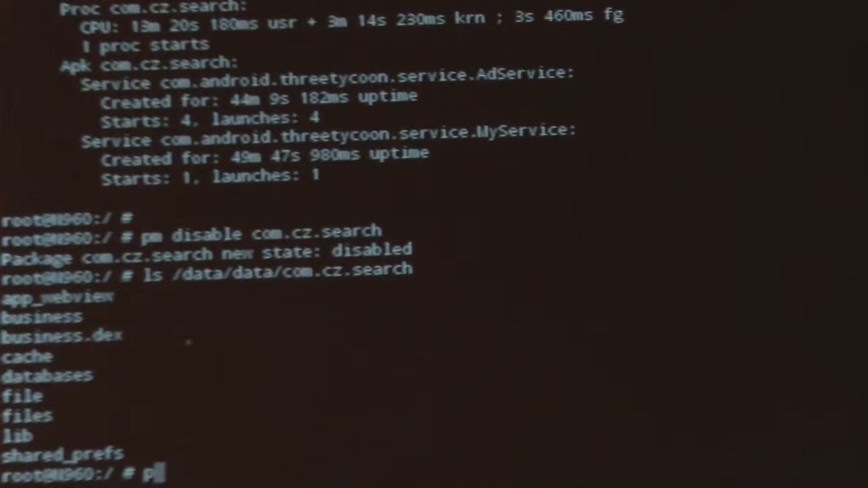
Clear com.cz.search's app data with pm clear, leaving only lib
text(m clear)
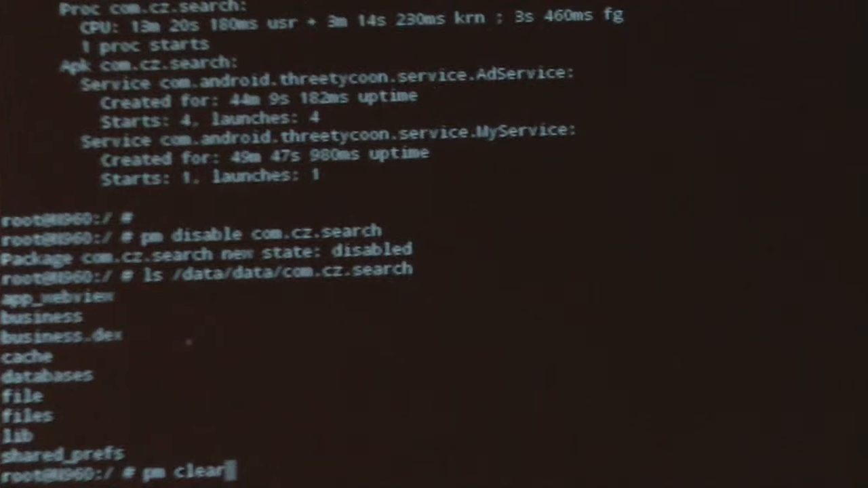
text(com.)
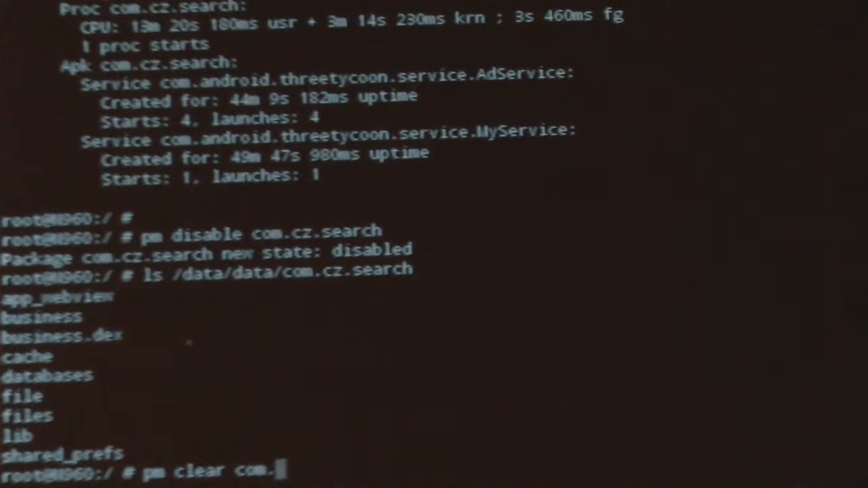
text(cz.search)
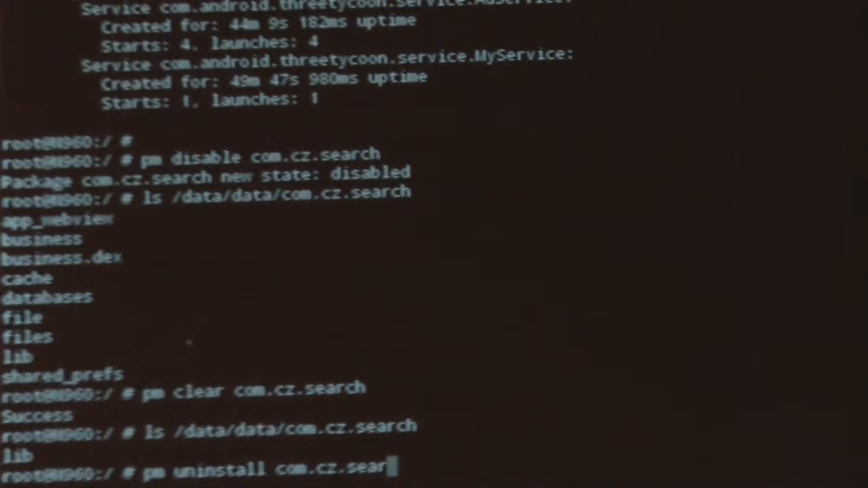
Attempt pm uninstall com.cz.search, then list GoogleSearch.apk details in /system/app
text(ch)
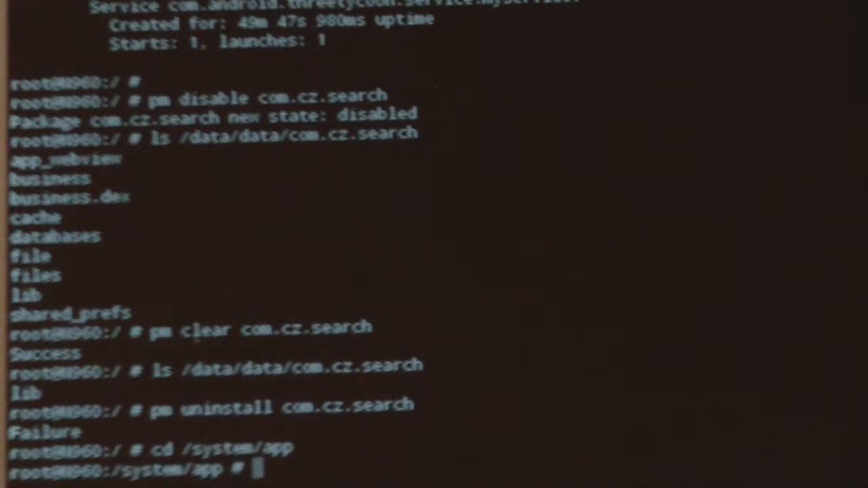
text(ls -al)
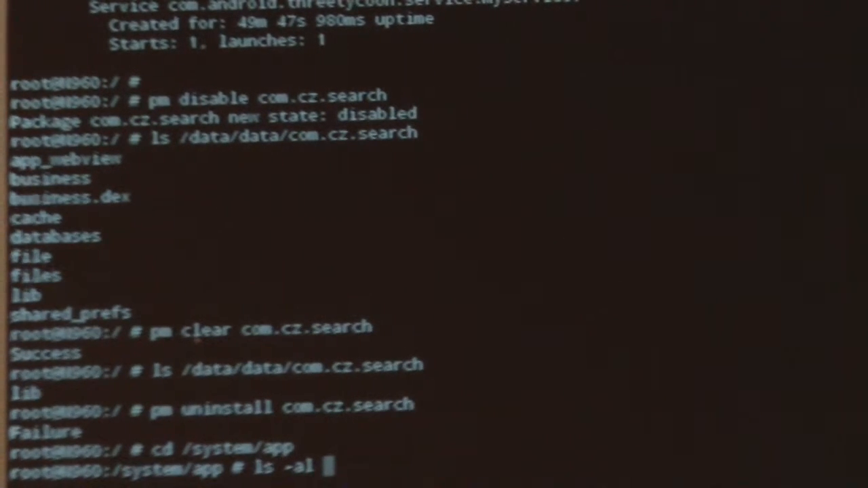
text(GoogleSearch.apk)
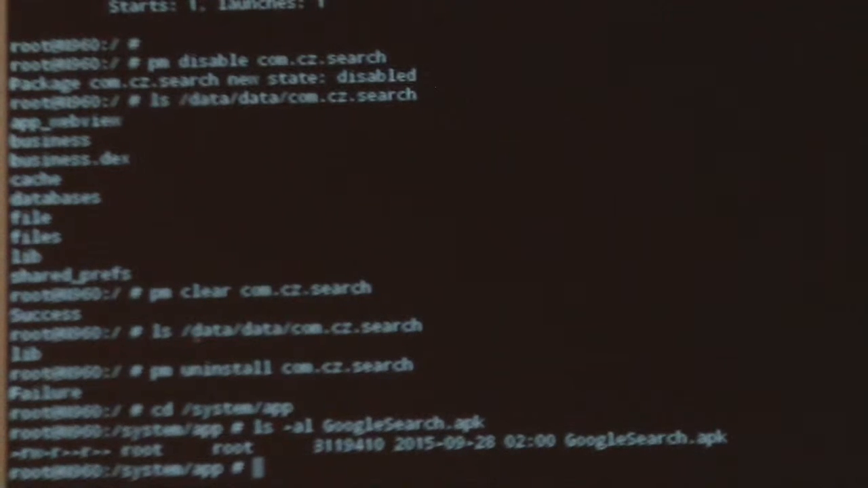
Try rm on GoogleSearch.apk, then remount /system from /emmc@android read-write
text(rm)
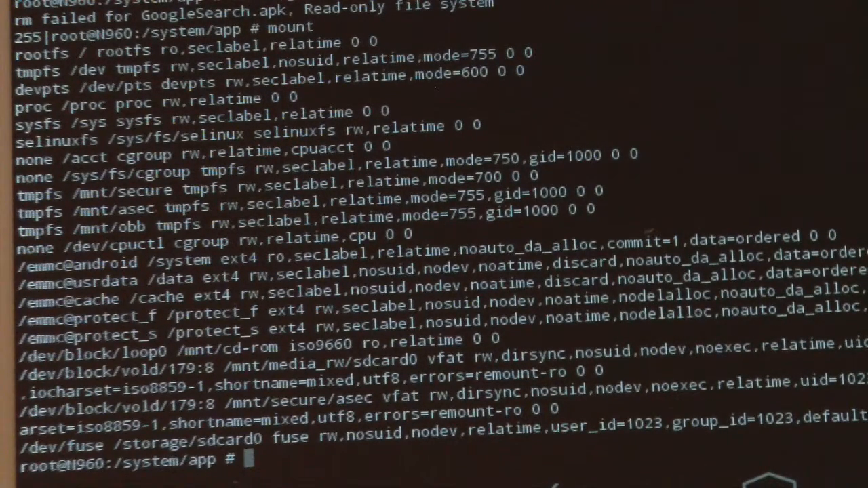
text(mount -o)
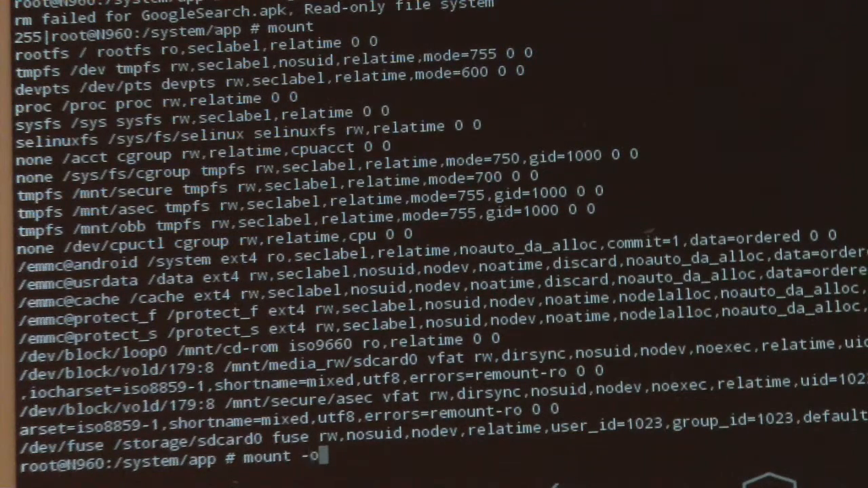
text(rw,remoun)
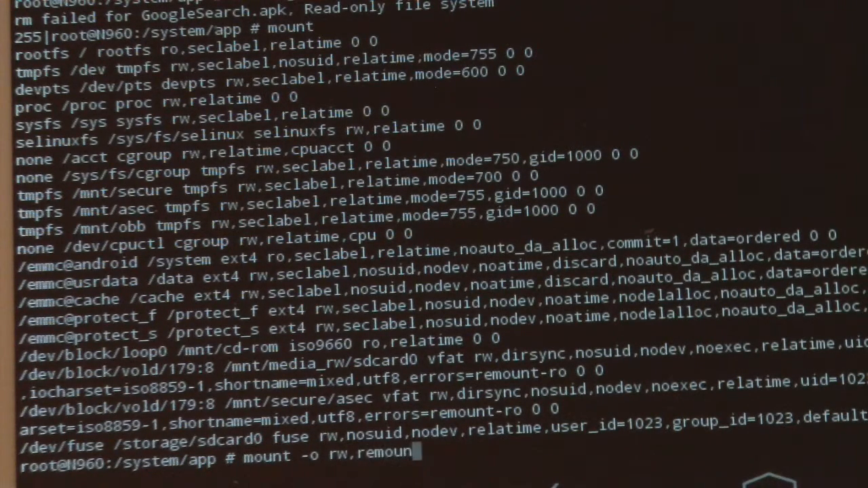
text(-t /)
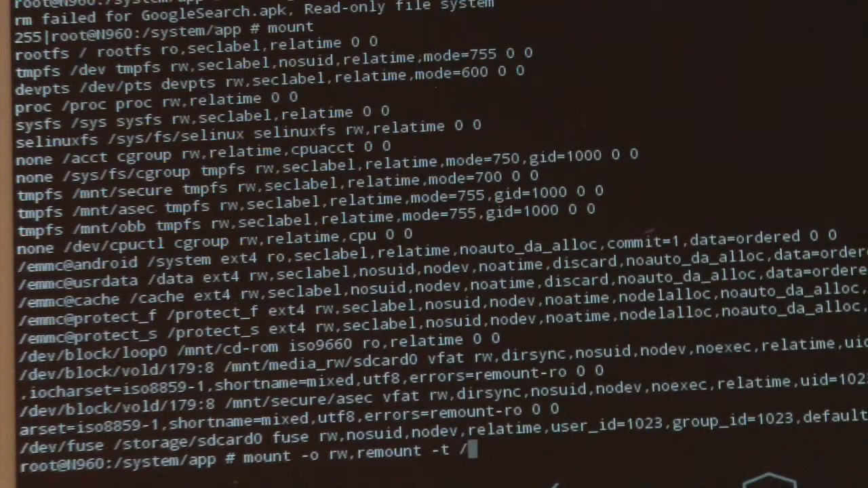
text(emmc@android /s)
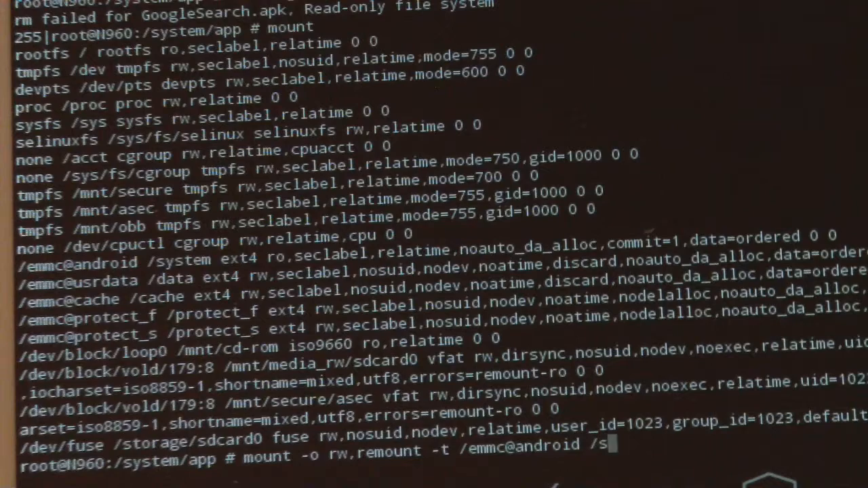
text(ystem)
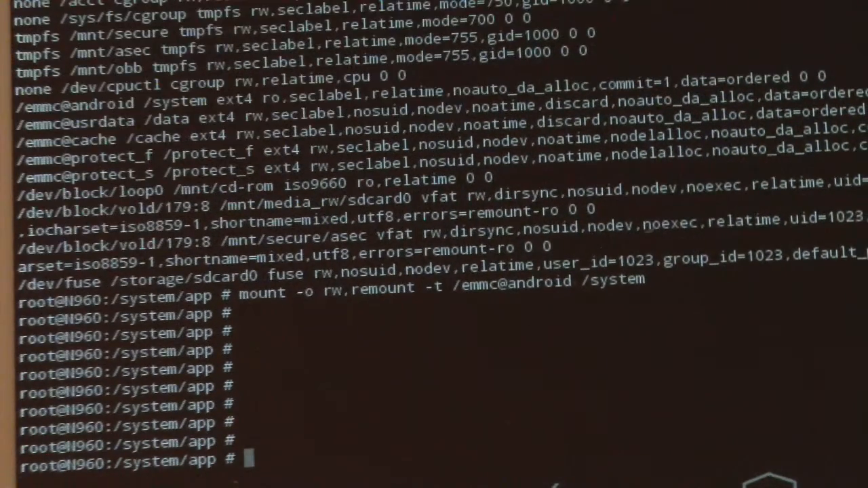
Run mount to confirm /system now shows rw flags
text(mount)
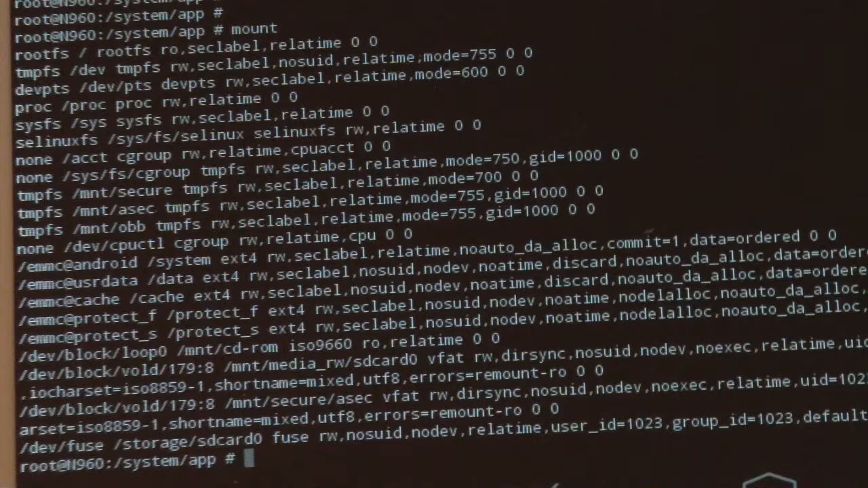
Run ls -al GoogleSearch.apk, then rm GoogleSearch.apk to delete it
text(ls)
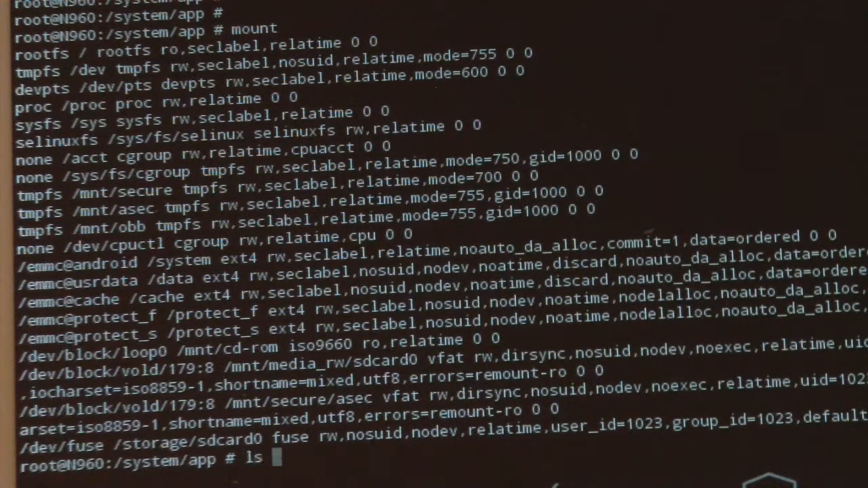
text(-al)
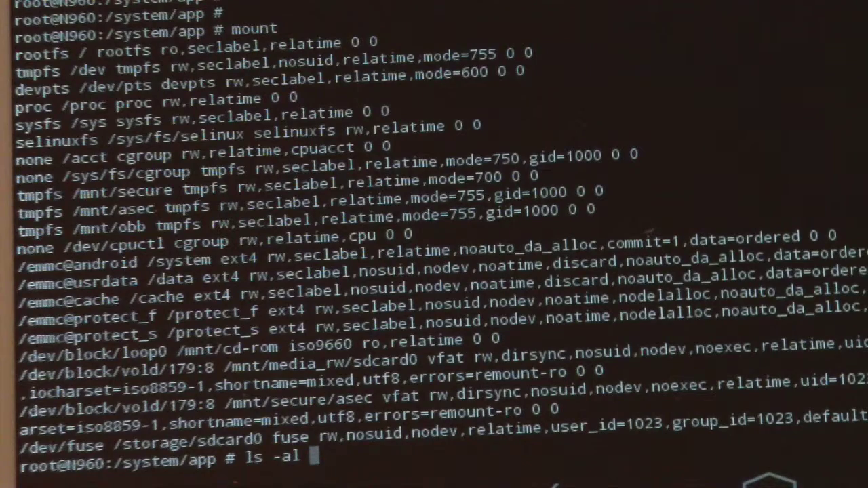
text(G)
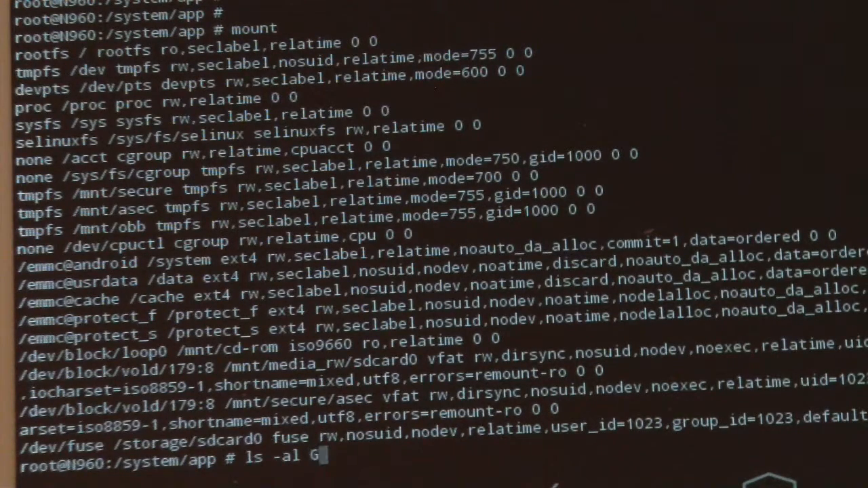
text(oogleSearch.apk)
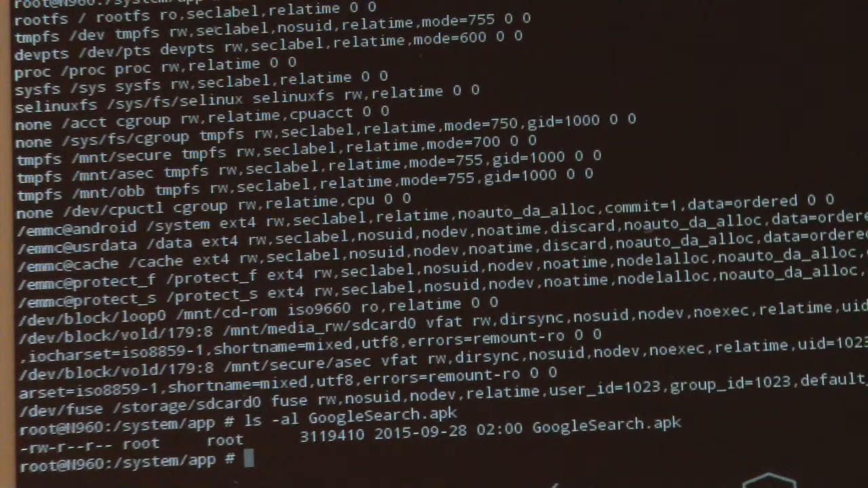
text(rm)
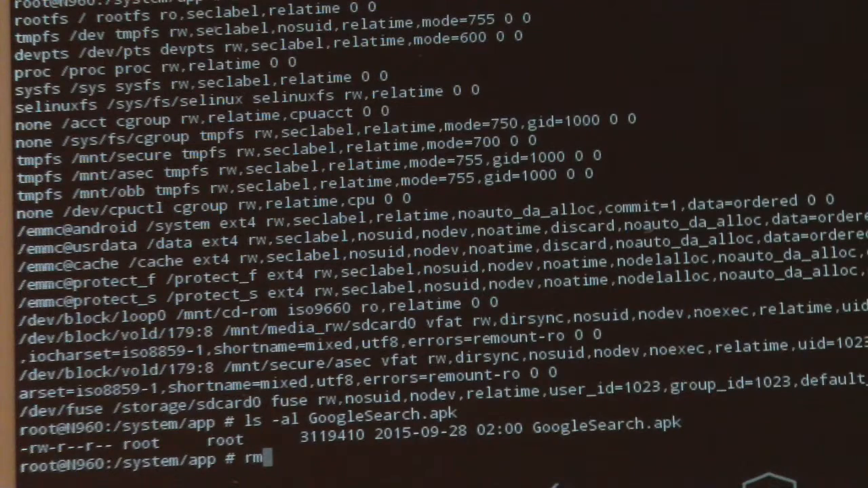
text(GoogleSearch.apk)
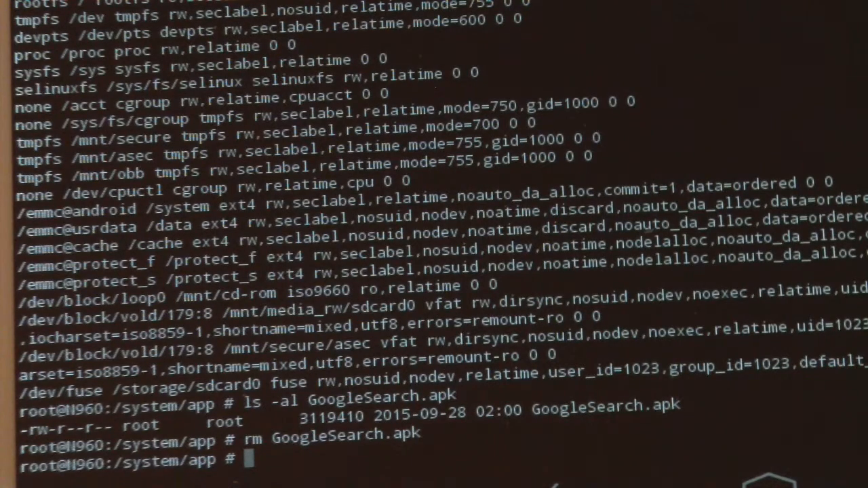
Re-run ls -al GoogleSearch.apk, getting 'No such file or directory'
text(ls -al GoogleSearch.apk)
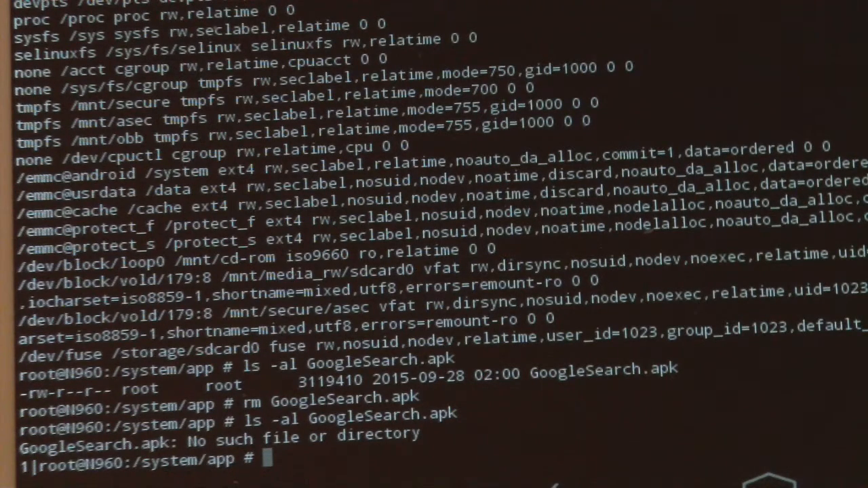
text(p)
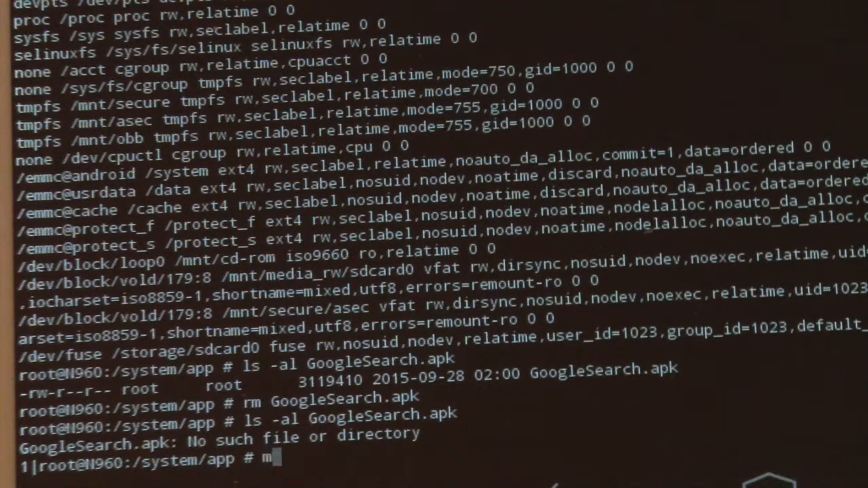
Remount /system from /emmc@android read-only using mount -o ro,remount
text(ount -o)
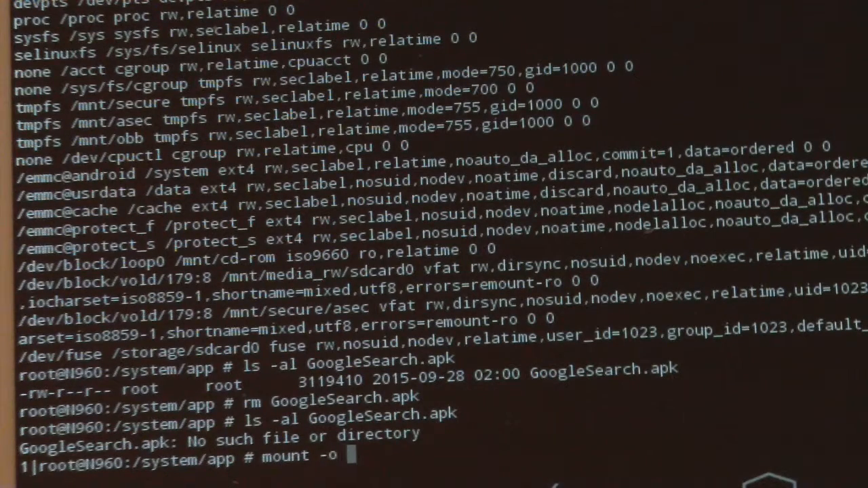
text(ro,remount)
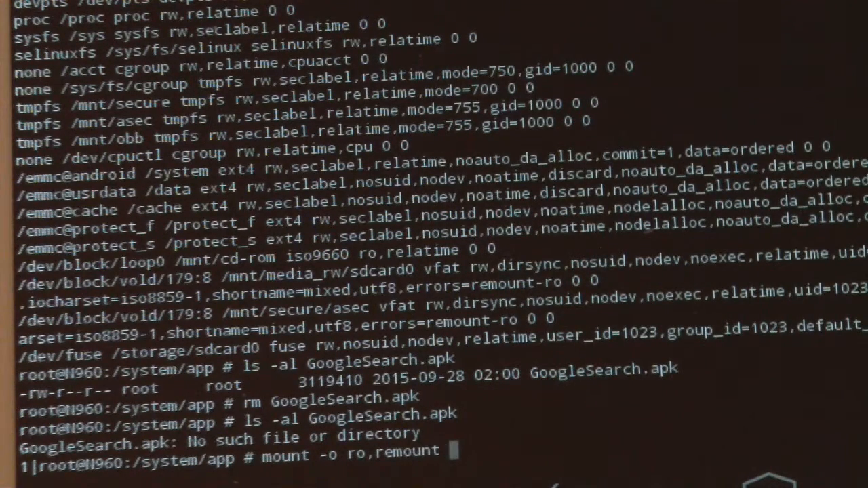
text(-t /em)
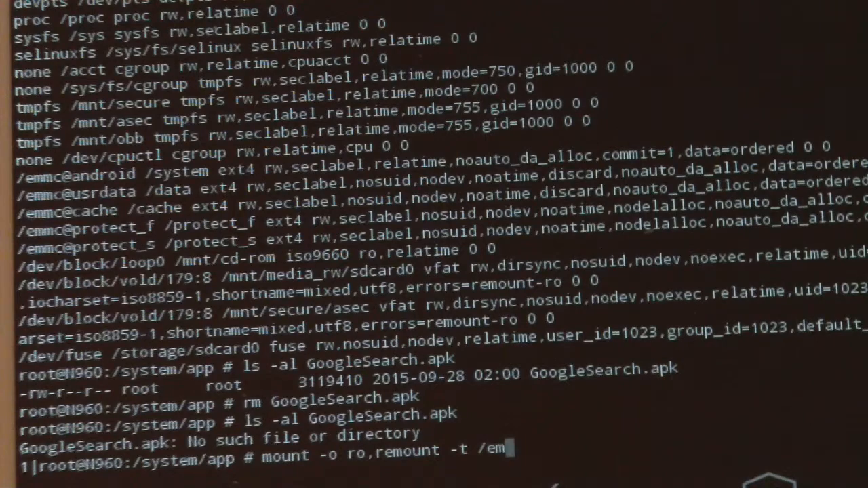
text(mc@android)
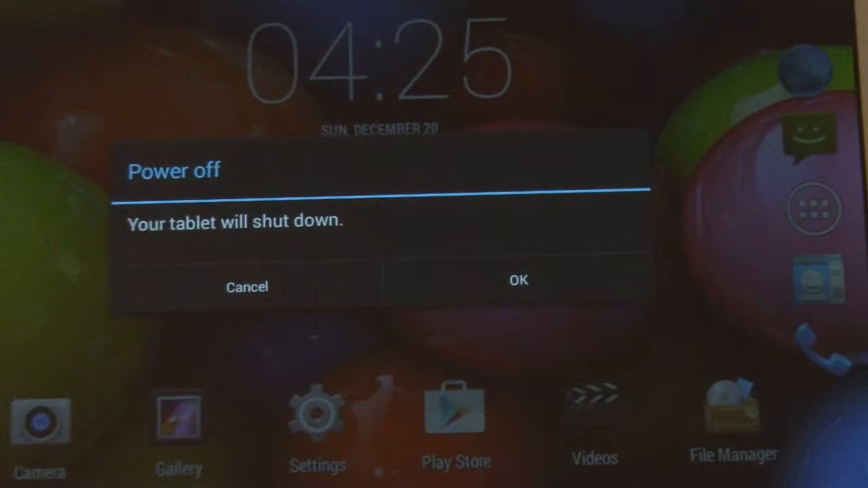
Confirm Power off in the shutdown dialog so the tablet begins shutting down
click(519, 279)
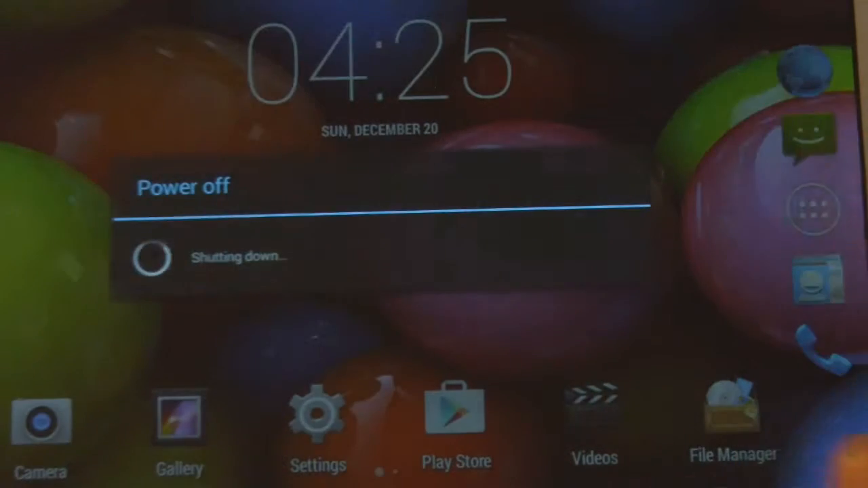